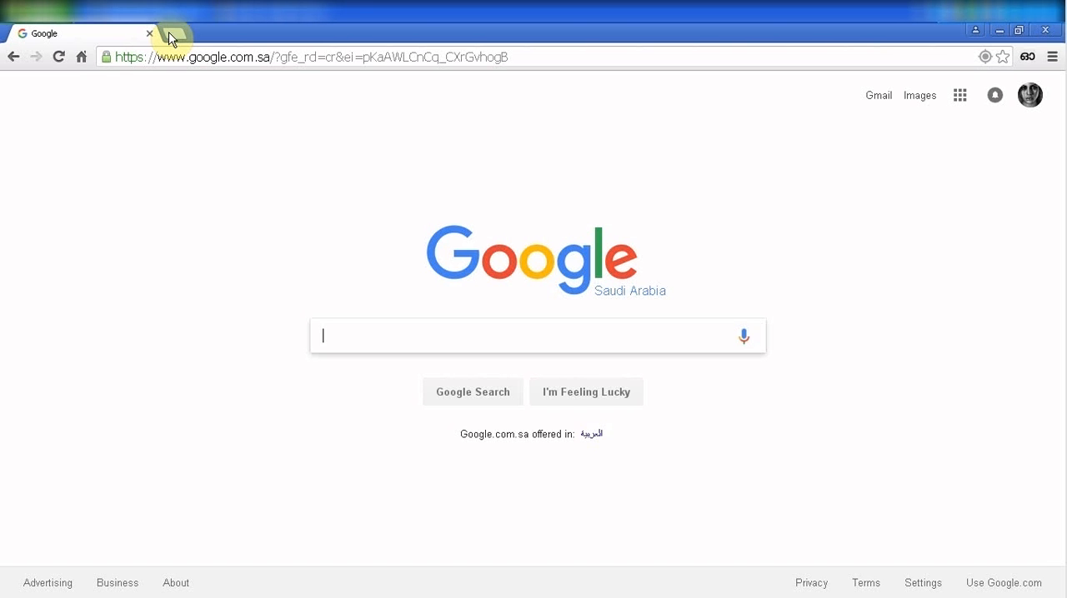
Step: Start a new Chrome tab for the Al Mubashir portal login address
{"action": "left_click", "coordinate": [170, 33]}
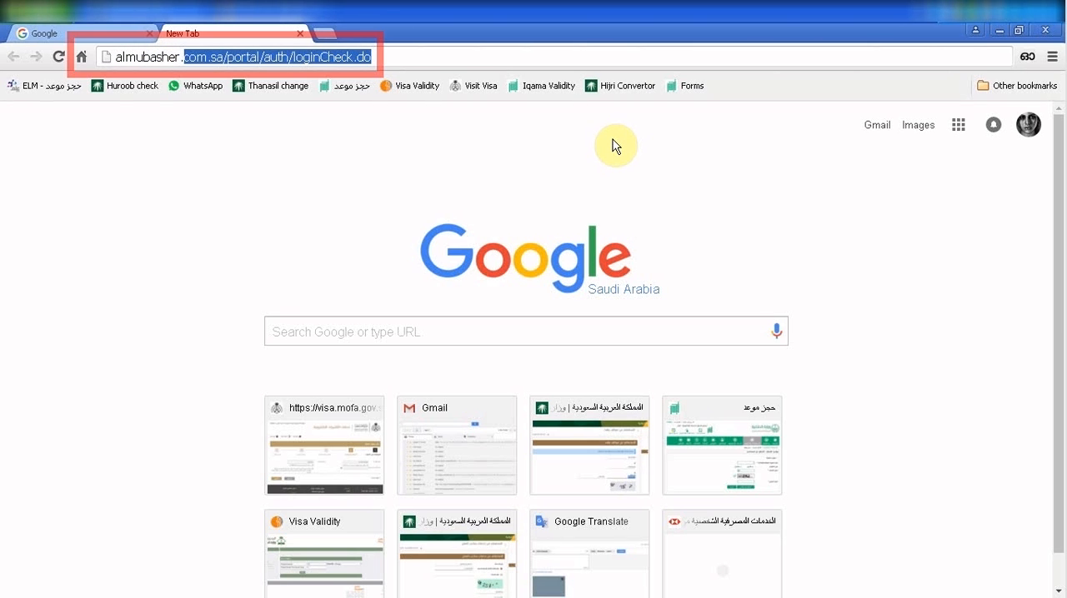
Step: Load the logged-out page in English, return to sign-on and begin the username
{"action": "key", "text": "Enter"}
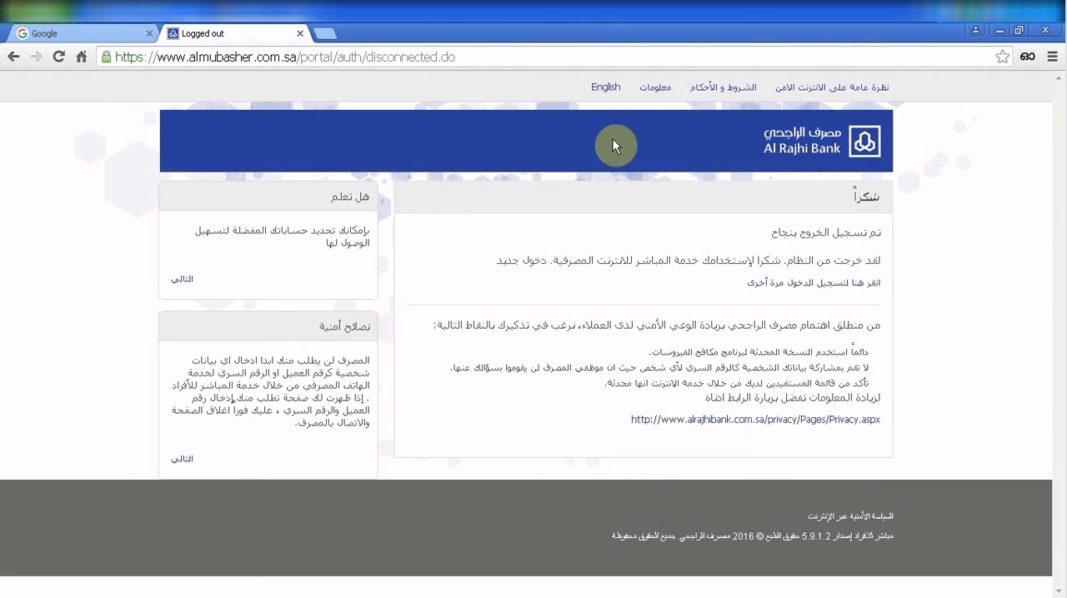
{"action": "mouse_move", "coordinate": [548, 85]}
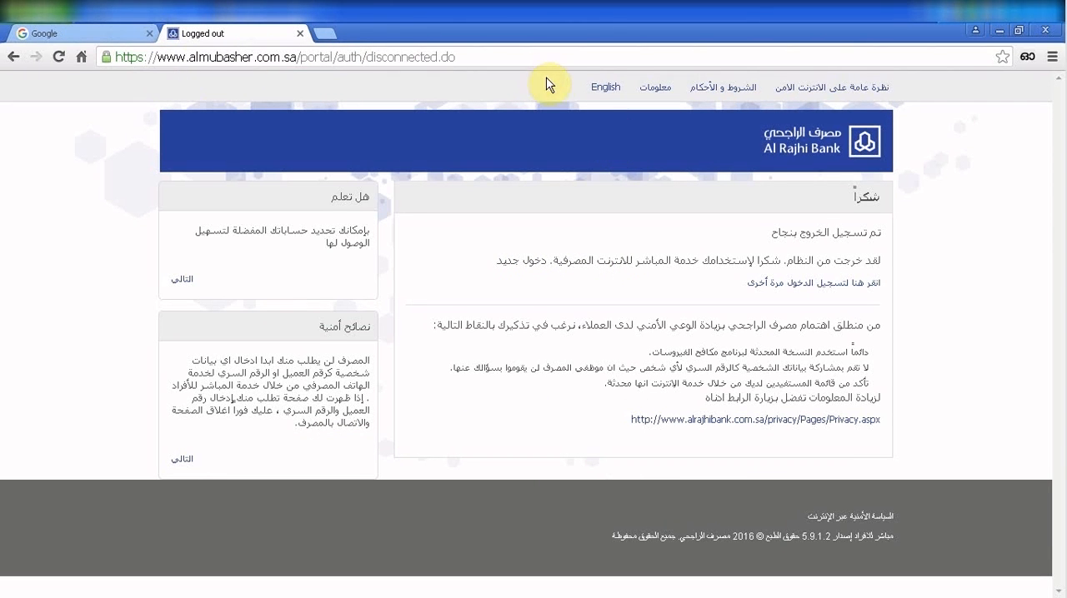
{"action": "left_click", "coordinate": [606, 87]}
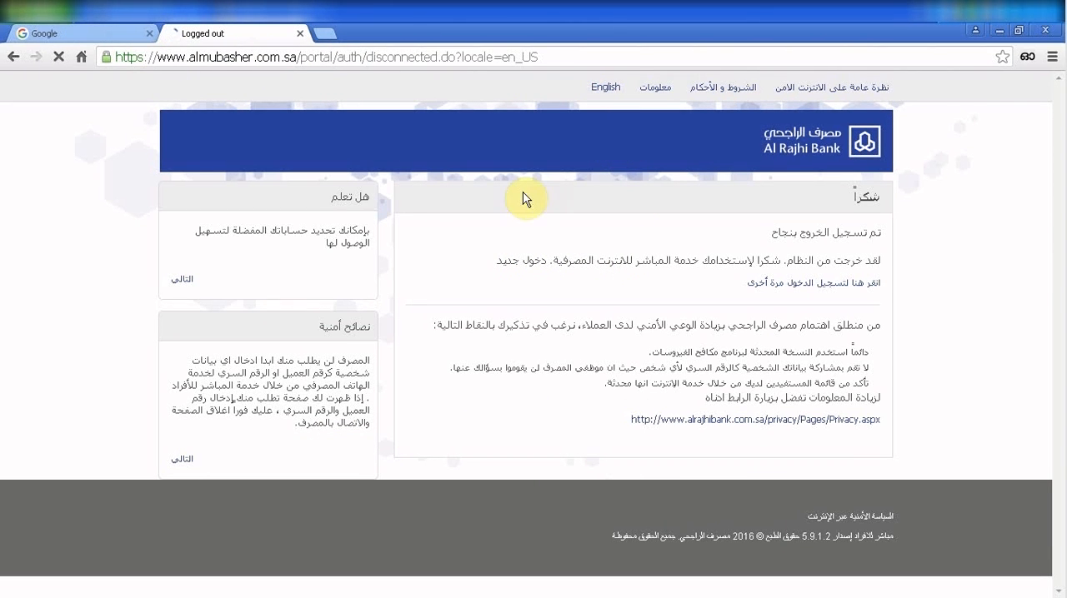
{"action": "left_click", "coordinate": [604, 87]}
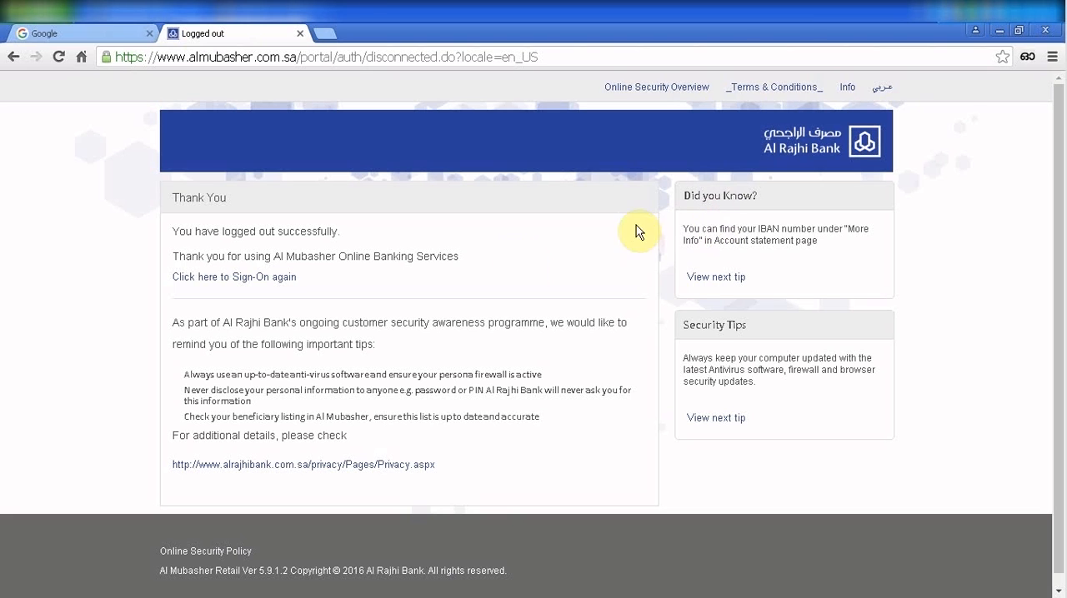
{"action": "left_click", "coordinate": [233, 277]}
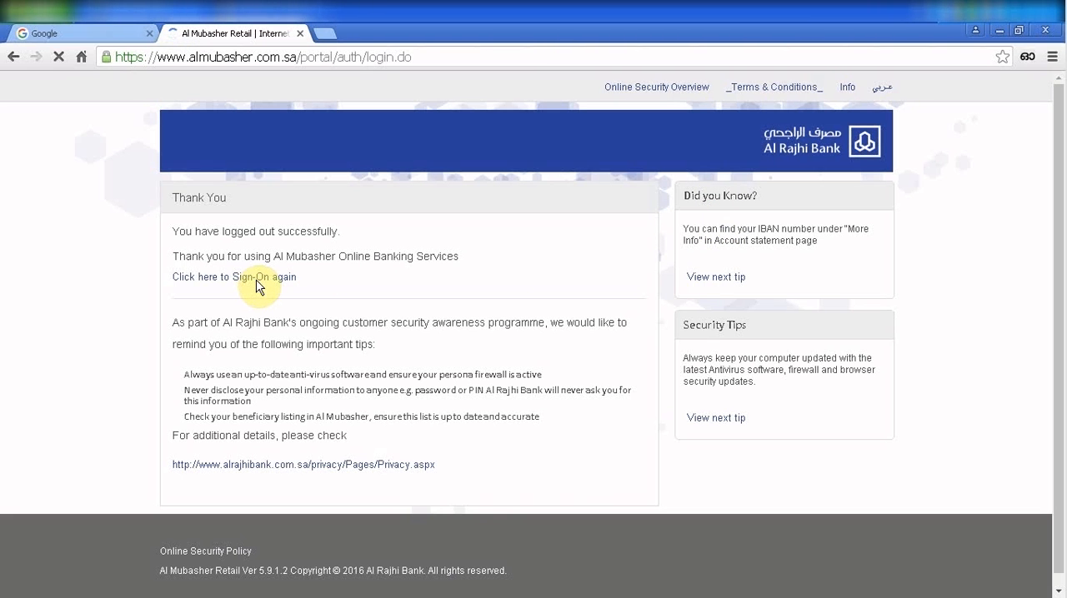
{"action": "left_click", "coordinate": [247, 276]}
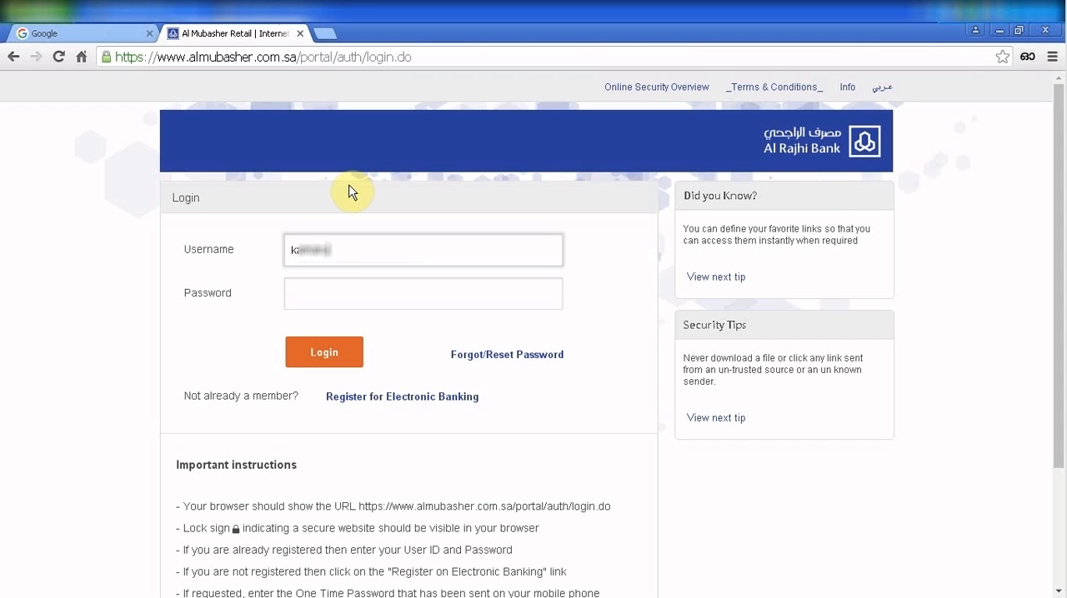
Step: Enter the password and submit the login to reach the One Time Password page
{"action": "left_click", "coordinate": [423, 294]}
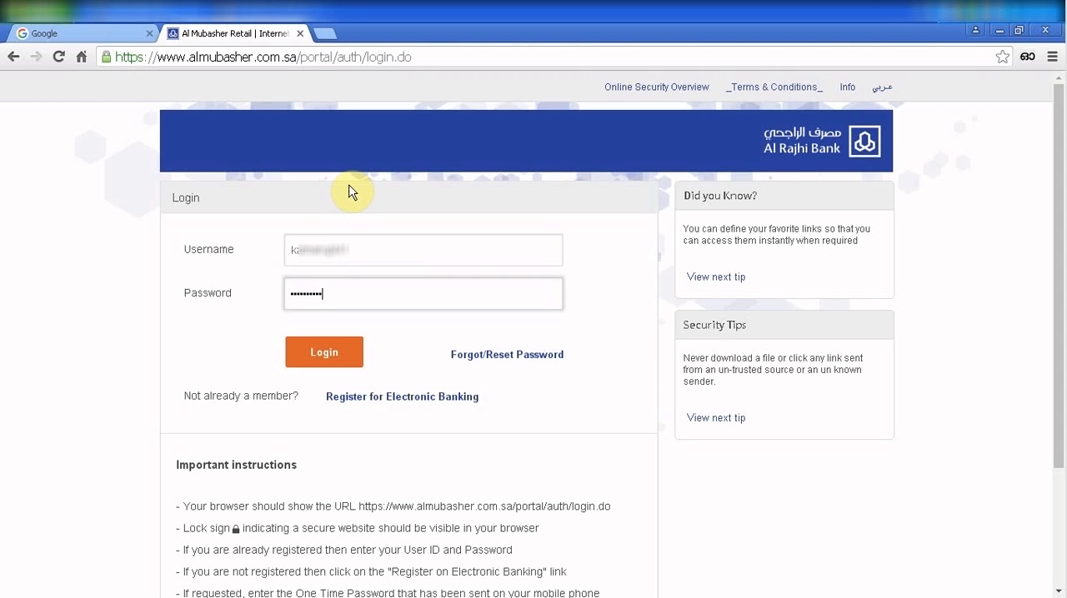
{"action": "left_click", "coordinate": [324, 352]}
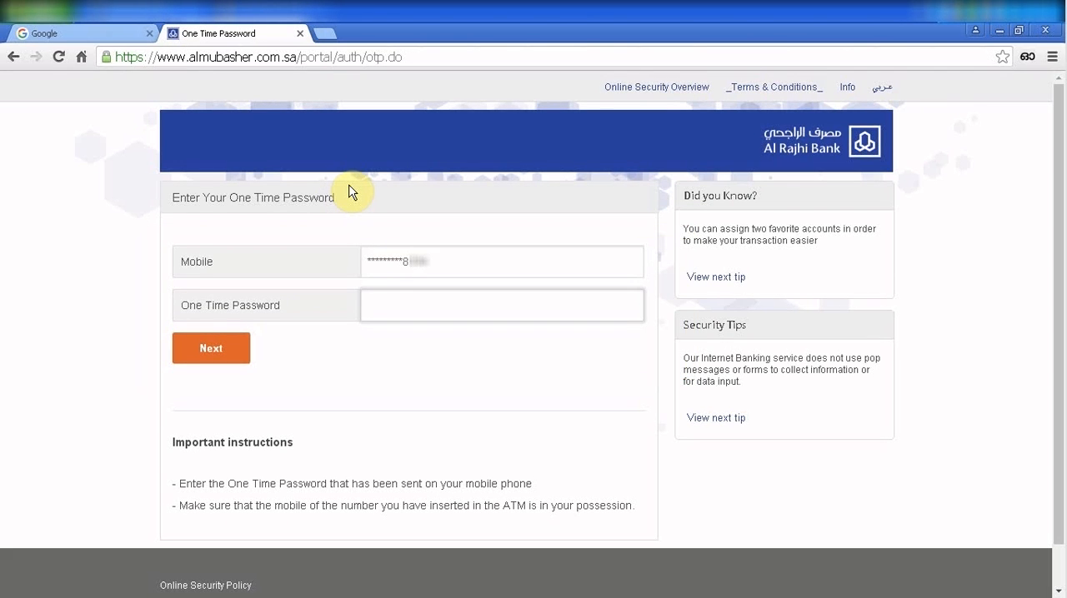
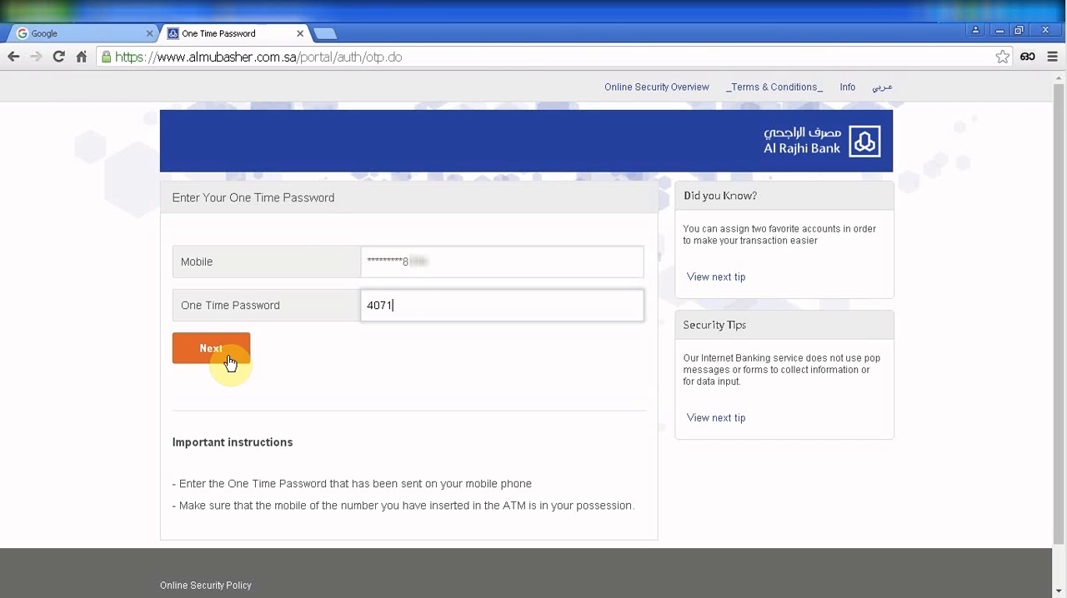
{"action": "left_click", "coordinate": [210, 349]}
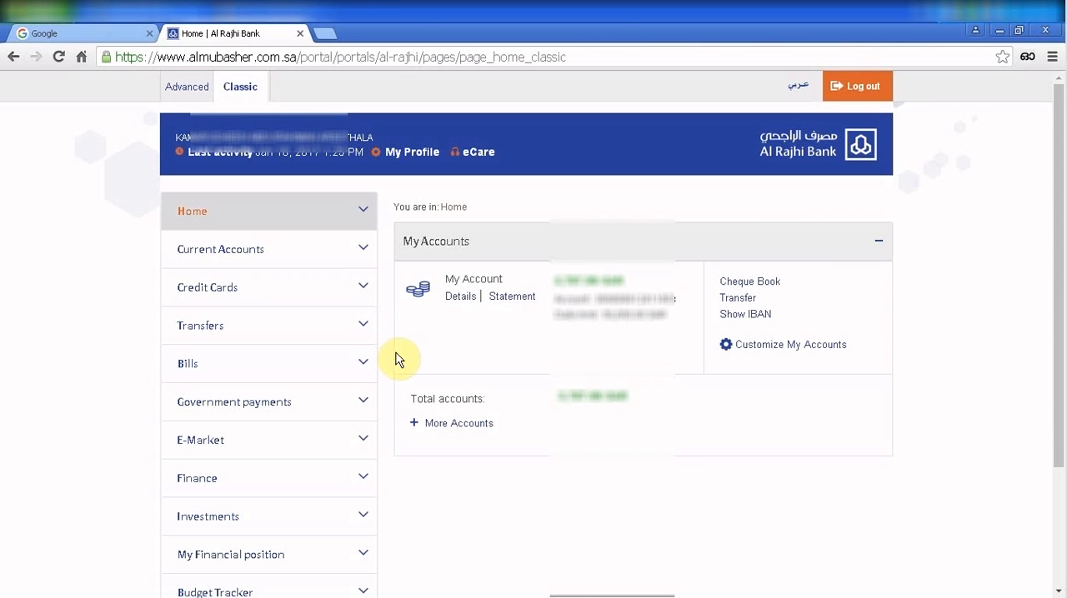
{"action": "mouse_move", "coordinate": [213, 437]}
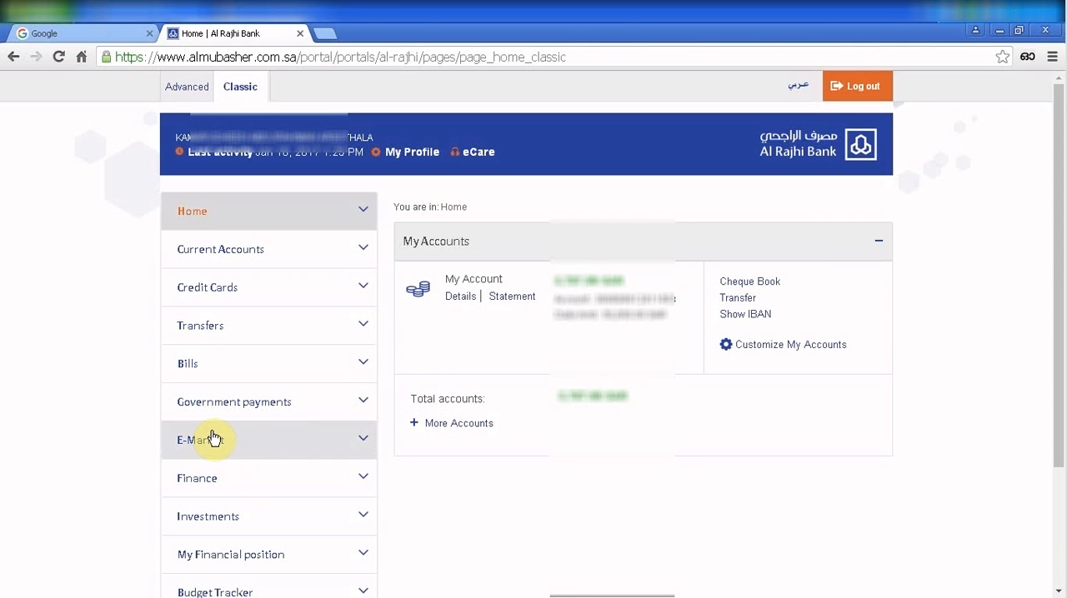
Step: Expand the Tools menu in the left panel and choose Register in ABSHER
{"action": "scroll", "scroll_direction": "down", "scroll_amount": 3}
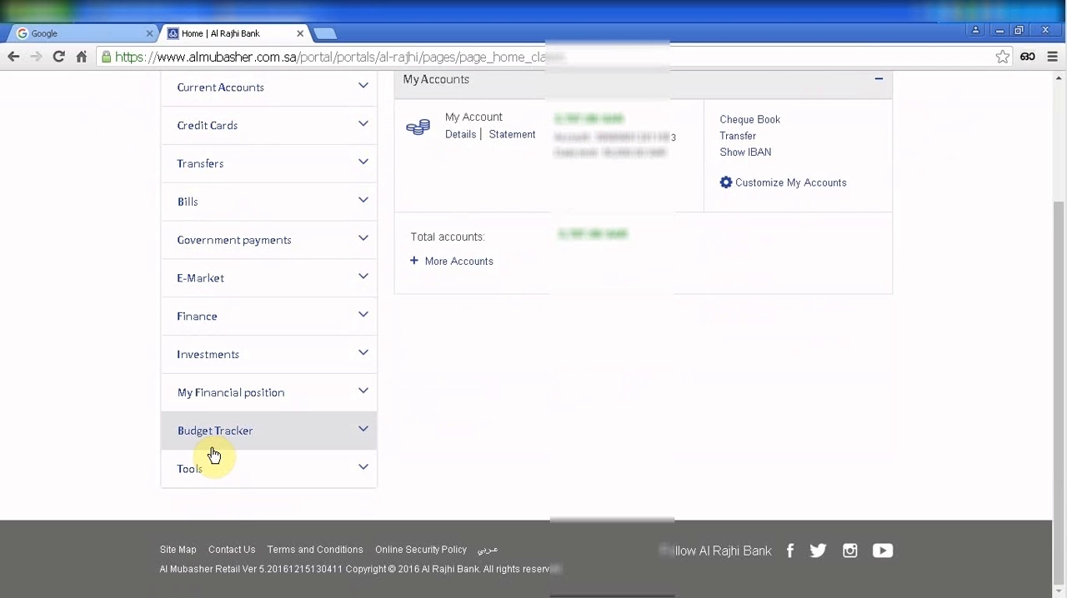
{"action": "mouse_move", "coordinate": [355, 477]}
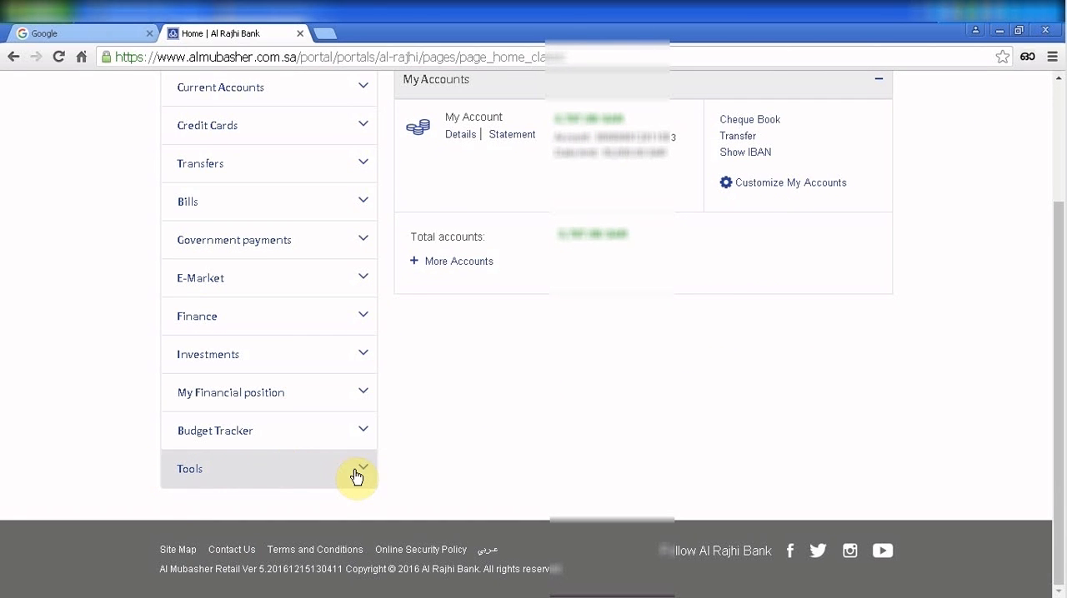
{"action": "left_click", "coordinate": [356, 470]}
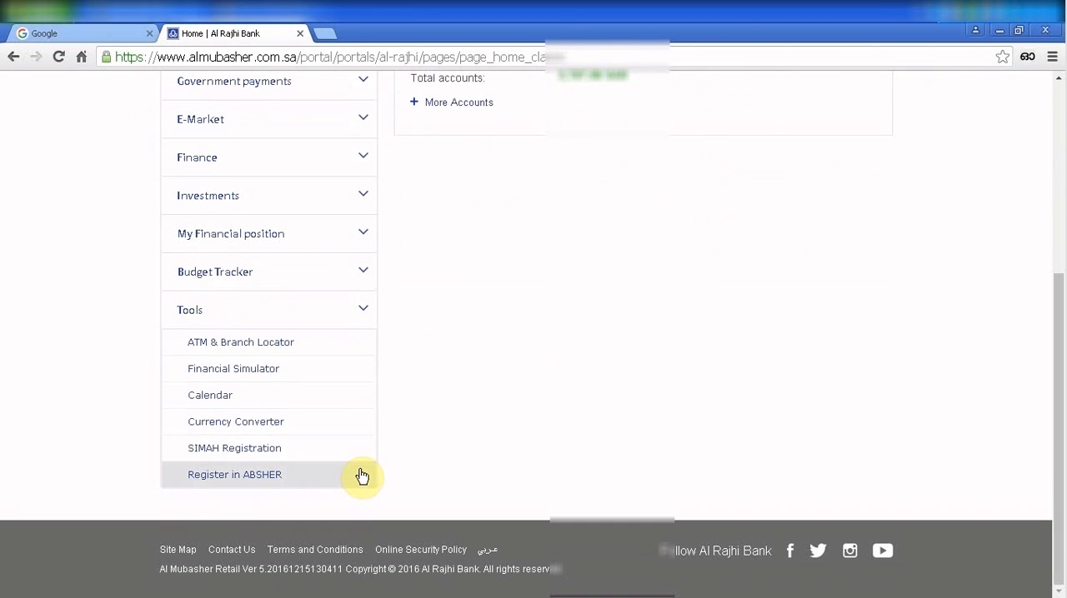
{"action": "left_click", "coordinate": [235, 475]}
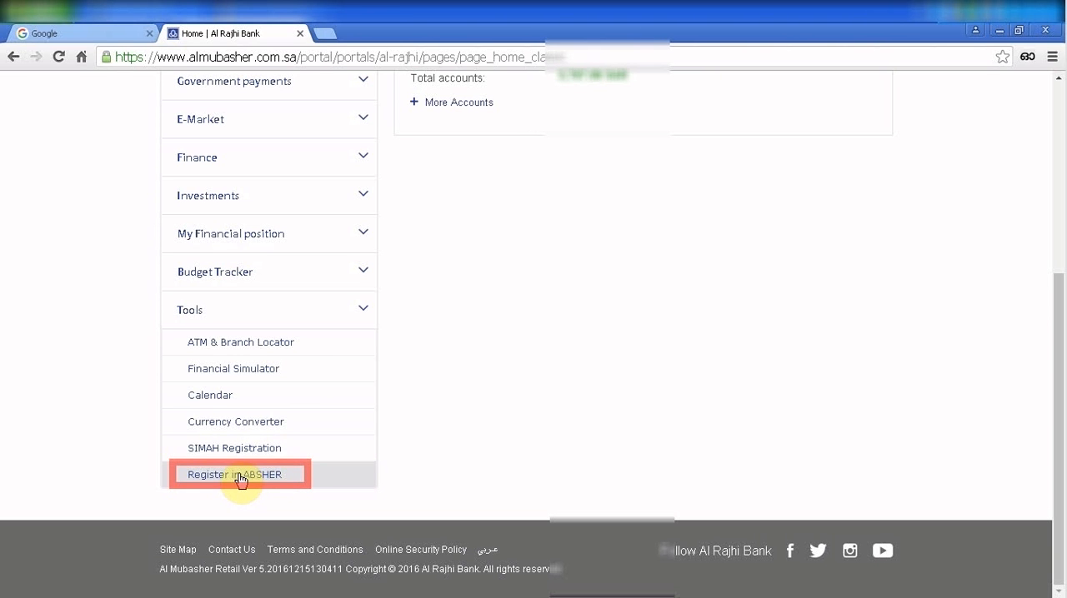
Step: Accept the Register in ABSHER service description to show the customer information
{"action": "left_click", "coordinate": [240, 473]}
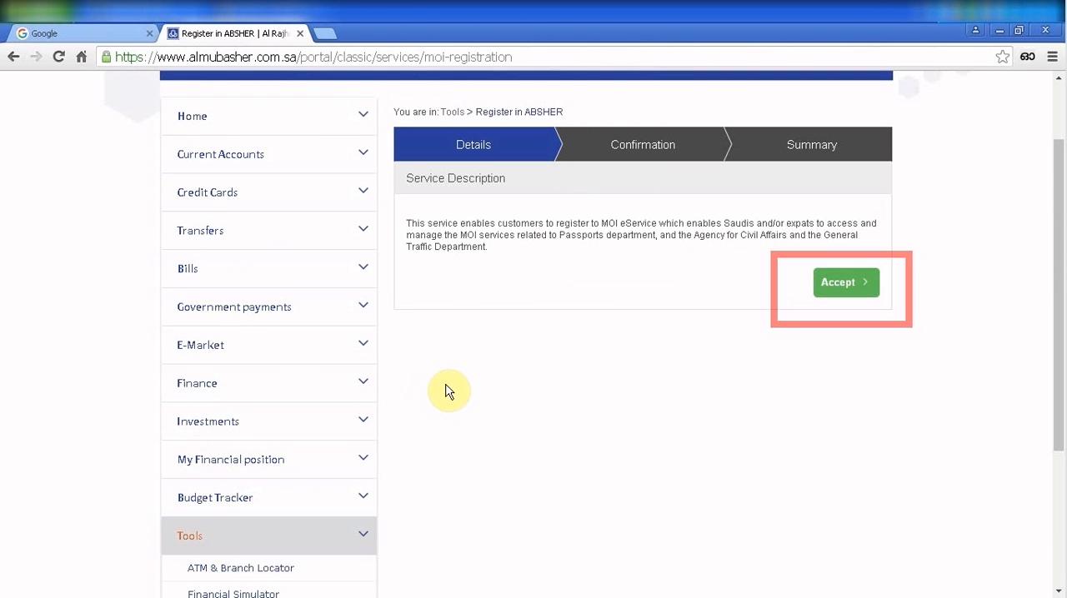
{"action": "mouse_move", "coordinate": [844, 285]}
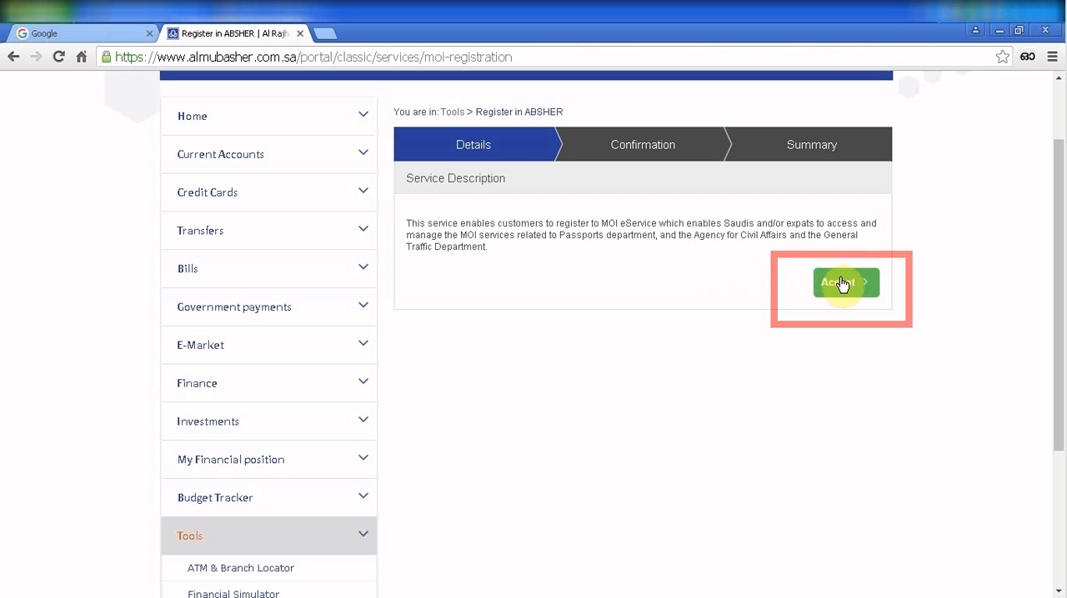
{"action": "mouse_move", "coordinate": [543, 227]}
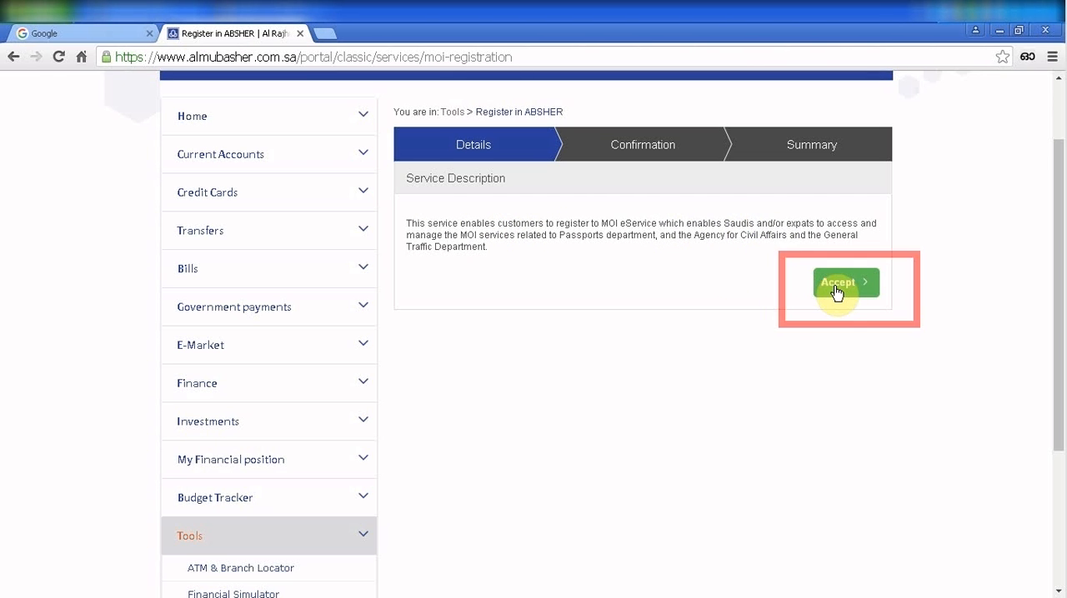
{"action": "left_click", "coordinate": [844, 282]}
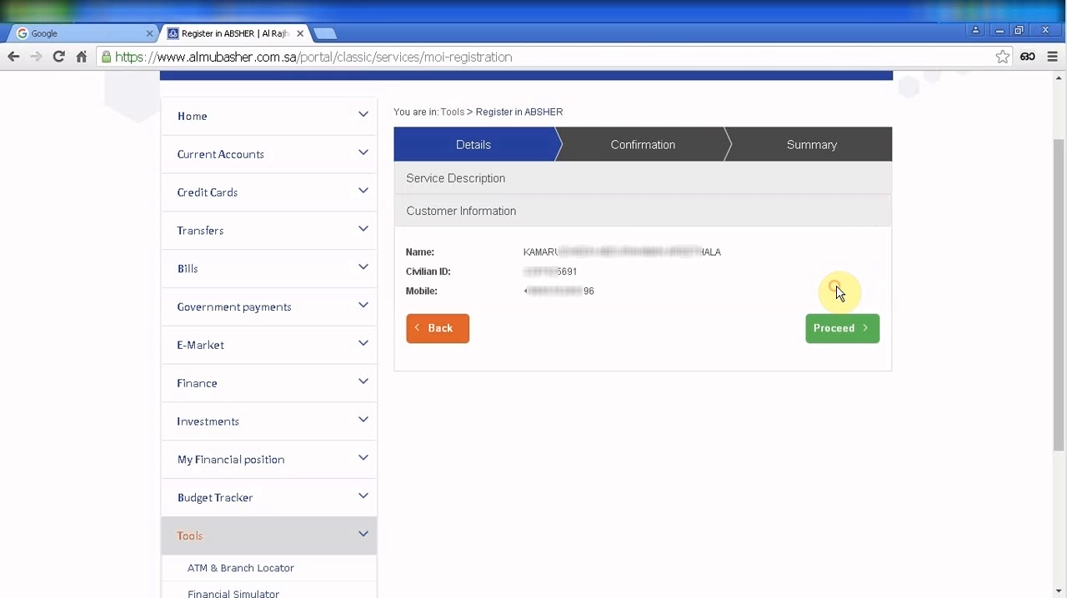
{"action": "mouse_move", "coordinate": [577, 290]}
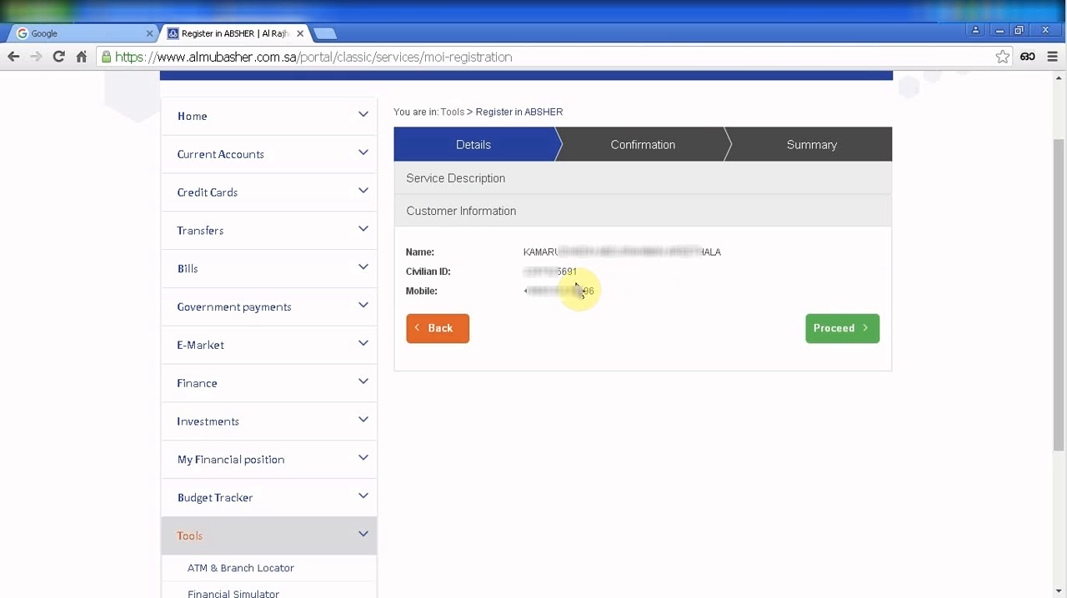
Step: Proceed past Customer Information to the Confirmation step about sharing data with MOI
{"action": "left_click", "coordinate": [842, 328]}
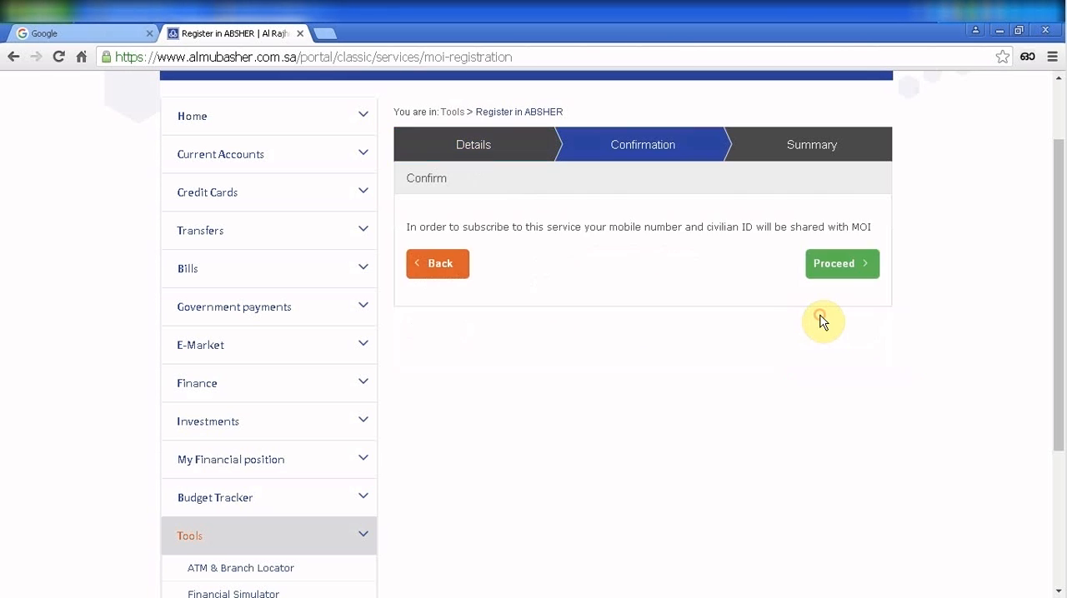
{"action": "mouse_move", "coordinate": [793, 295]}
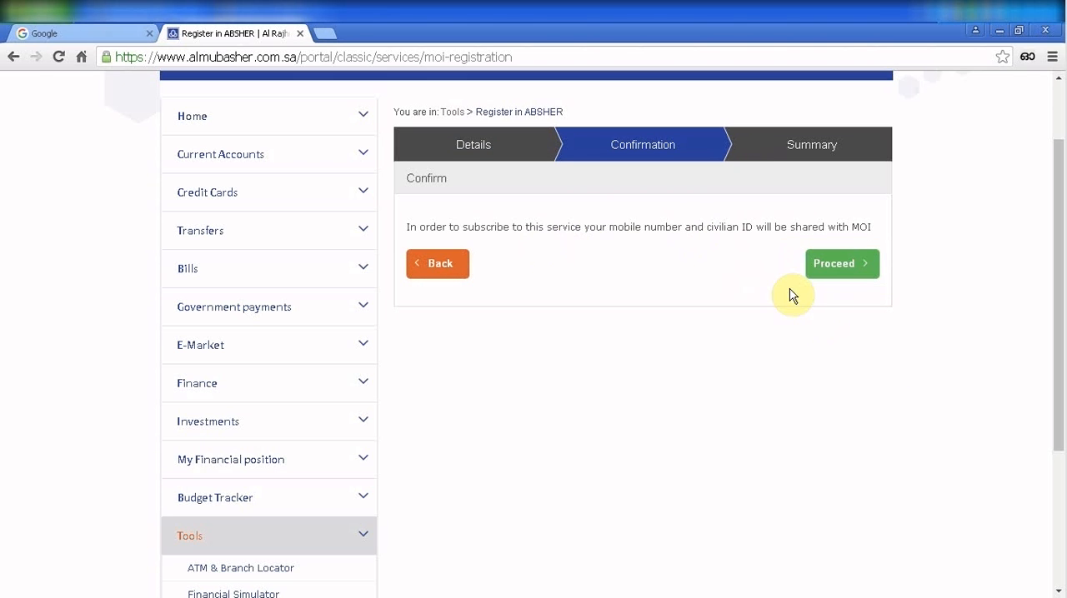
{"action": "left_click", "coordinate": [842, 264]}
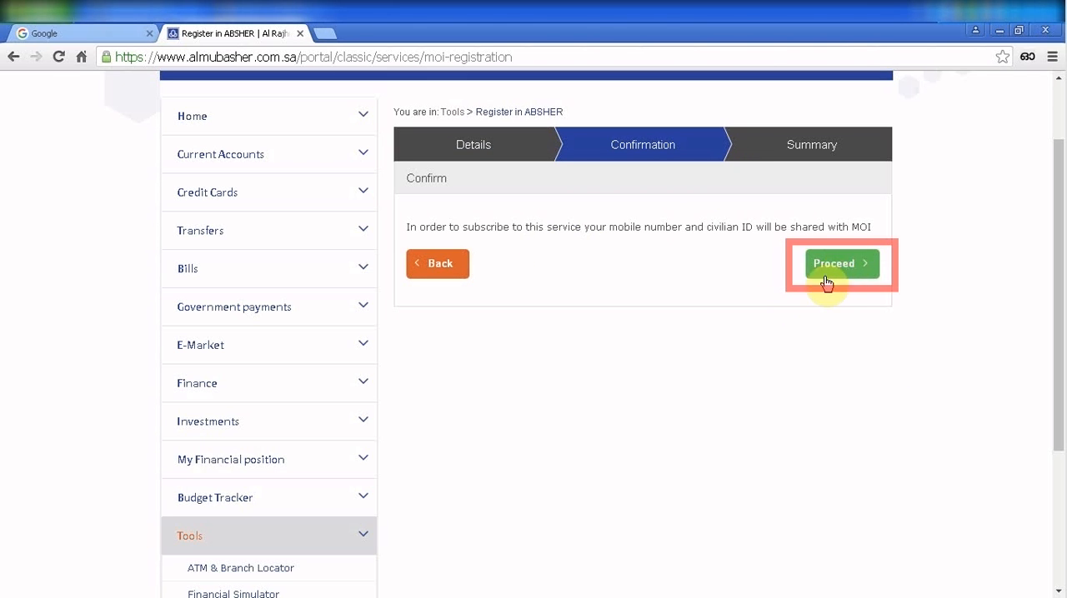
{"action": "mouse_move", "coordinate": [543, 270]}
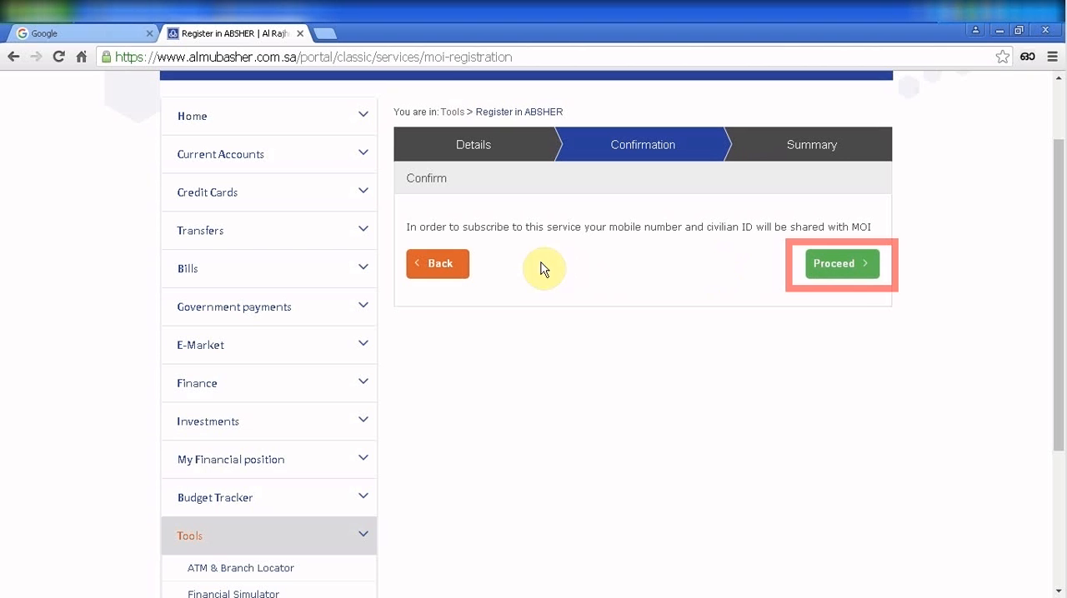
{"action": "mouse_move", "coordinate": [487, 277]}
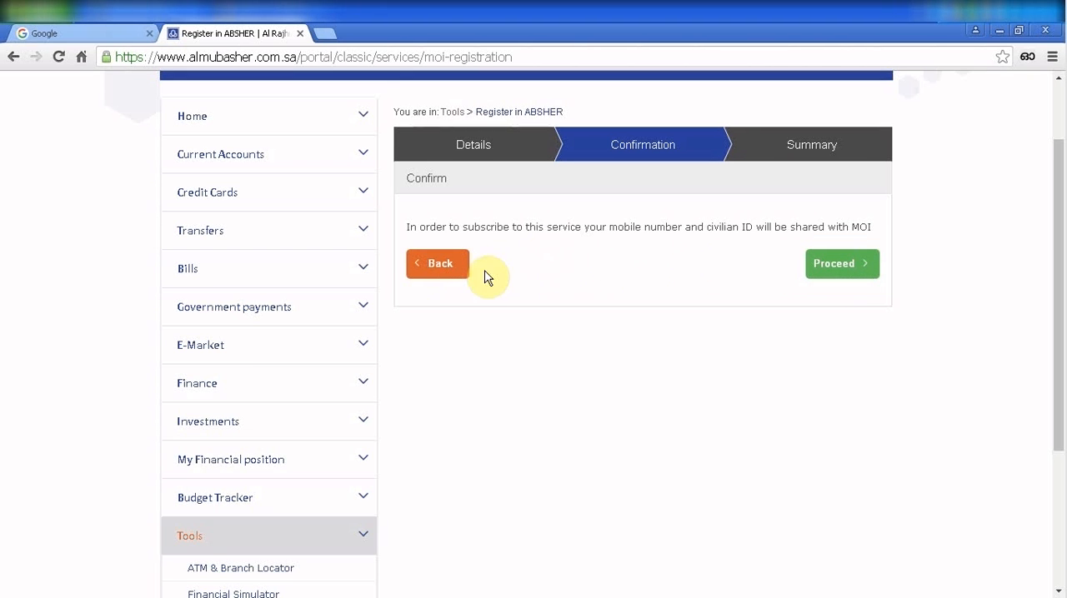
{"action": "mouse_move", "coordinate": [440, 267]}
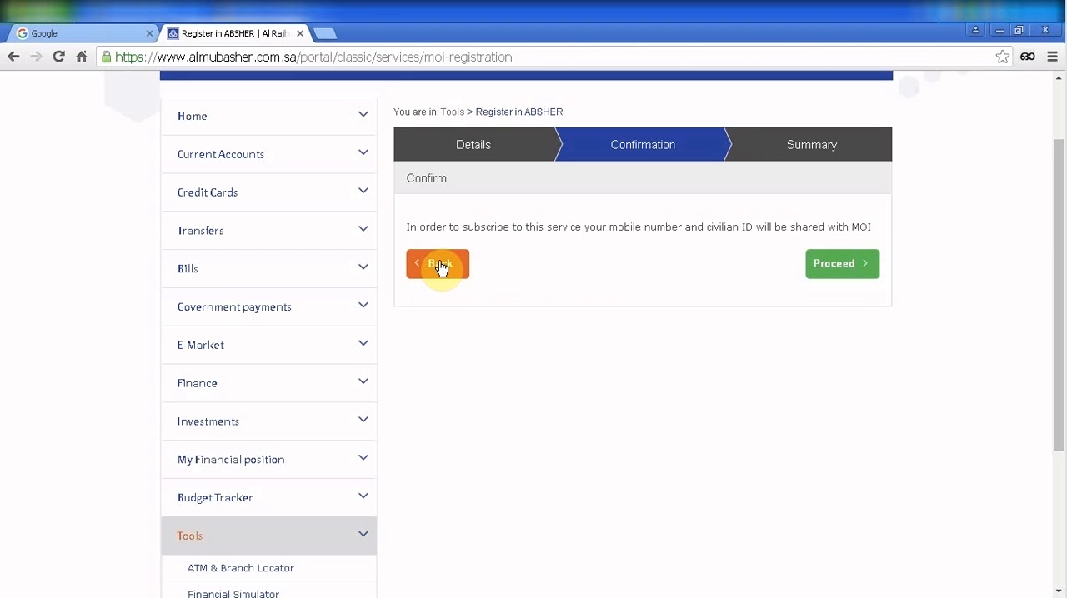
Step: Go back, re-accept, resubmit from Confirmation and dismiss the Unknown Error dialog
{"action": "left_click", "coordinate": [437, 263]}
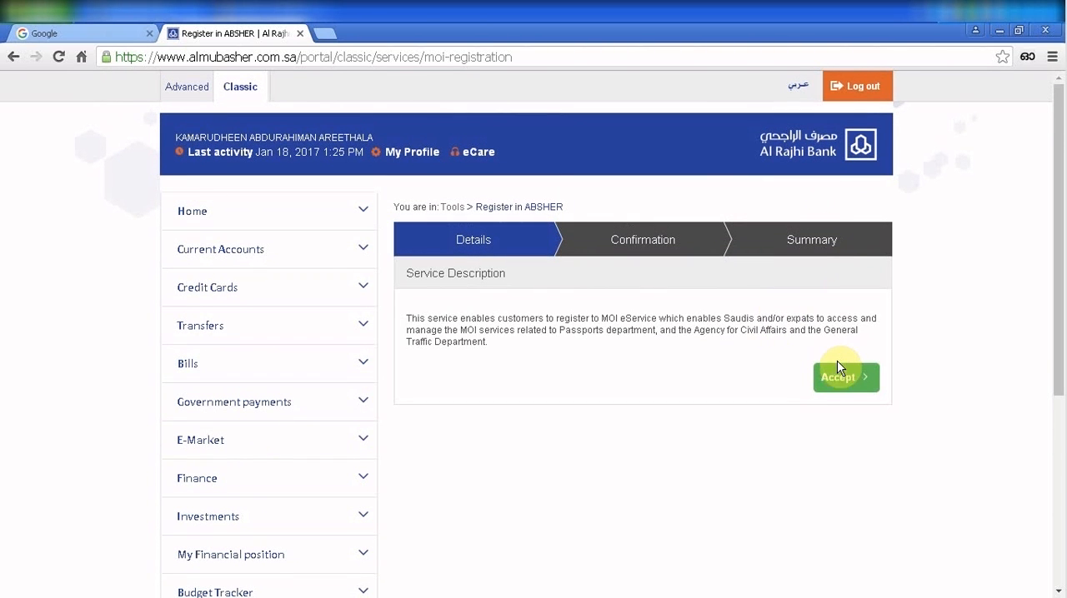
{"action": "left_click", "coordinate": [845, 377]}
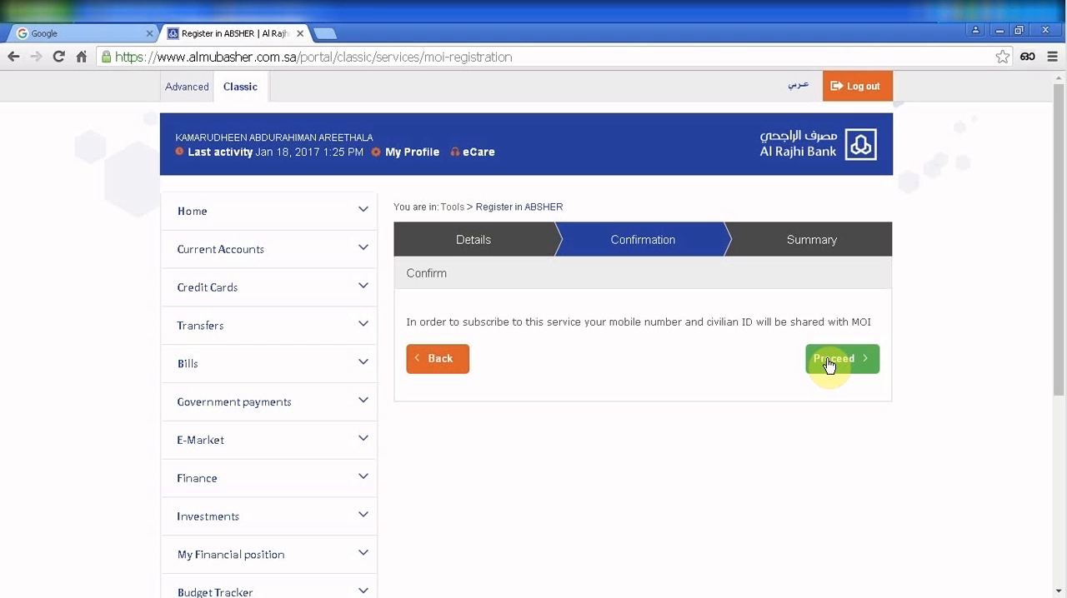
{"action": "left_click", "coordinate": [840, 359]}
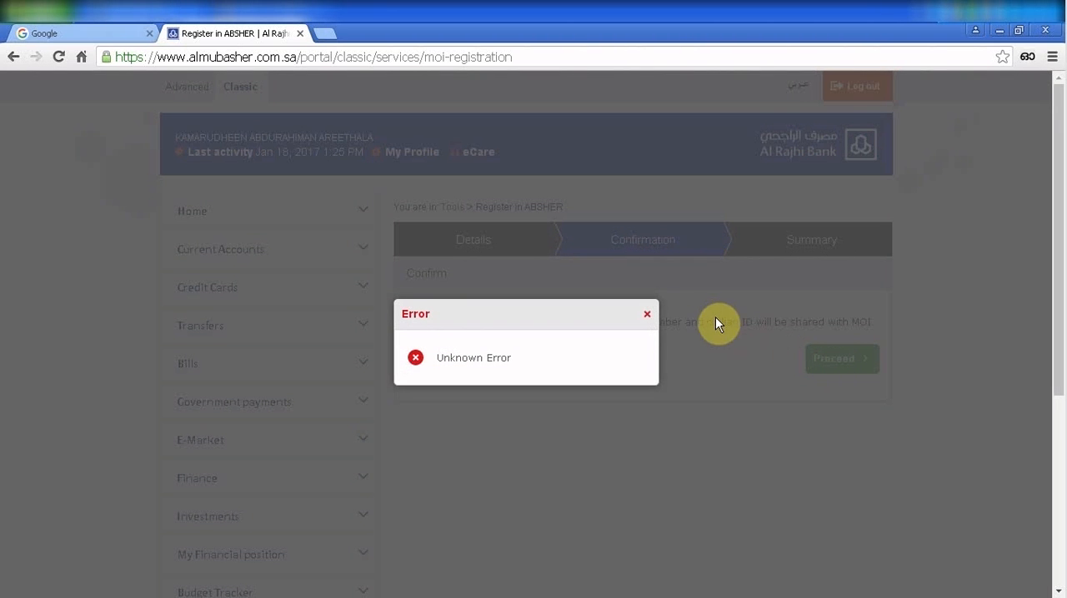
{"action": "left_click", "coordinate": [647, 313]}
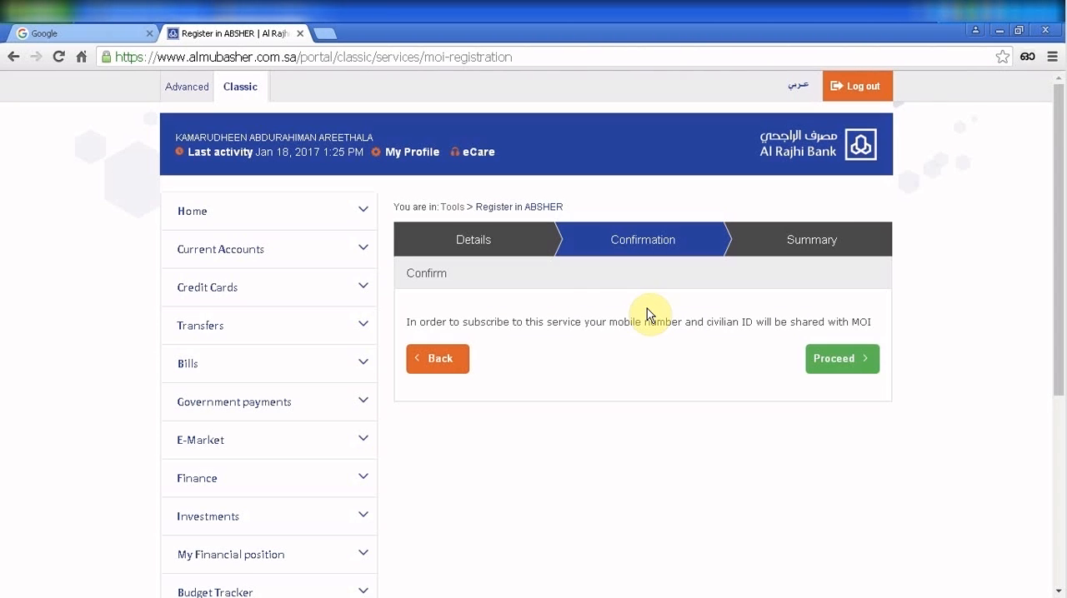
{"action": "mouse_move", "coordinate": [707, 327]}
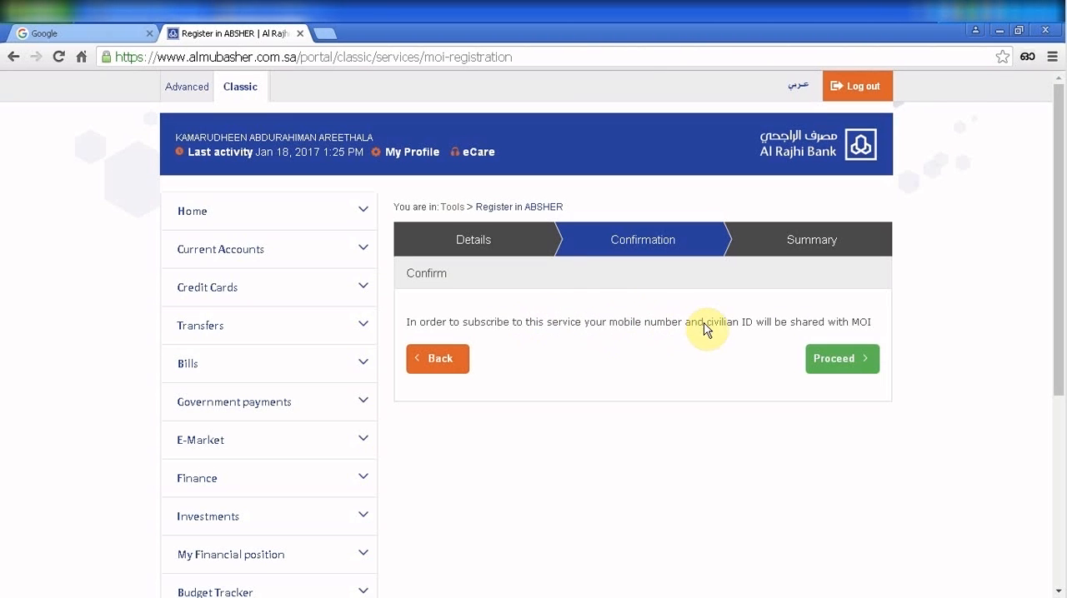
{"action": "mouse_move", "coordinate": [859, 99]}
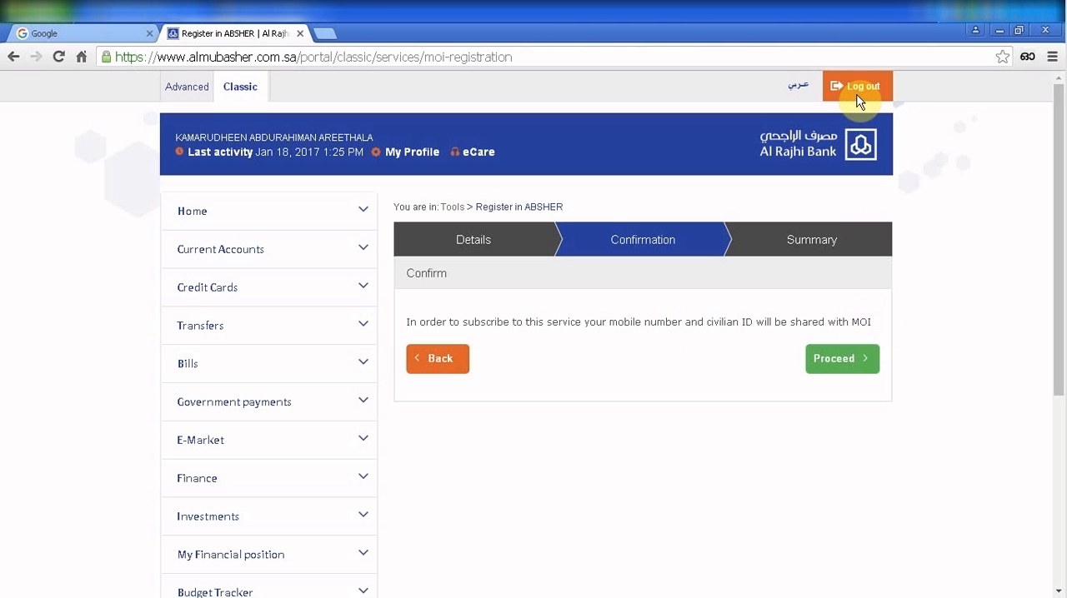
Step: Log out of Al Mubashir to reach the Thank You logged-out page
{"action": "left_click", "coordinate": [857, 87]}
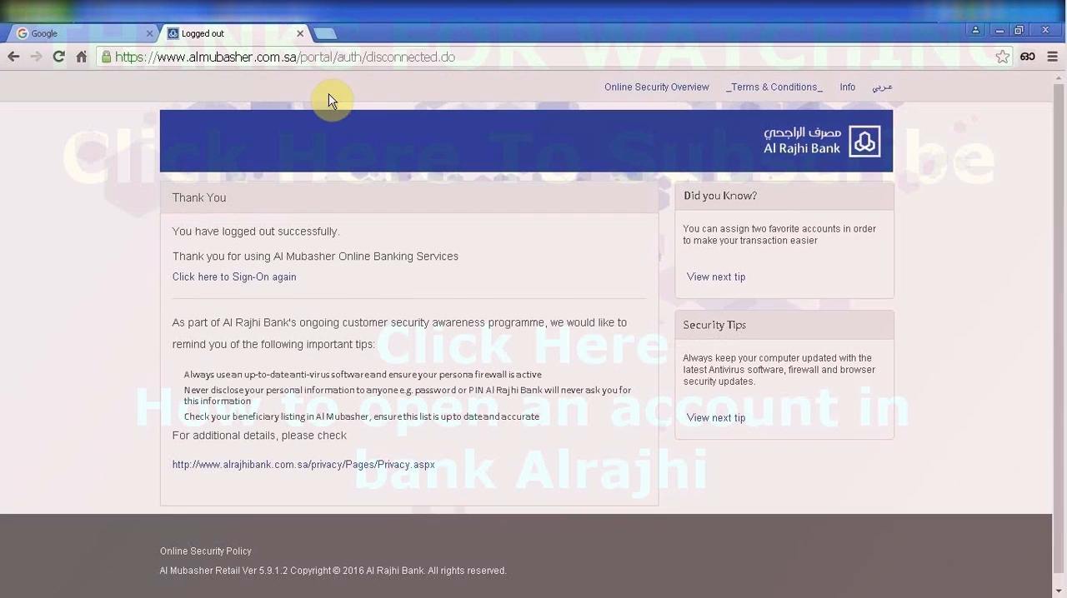